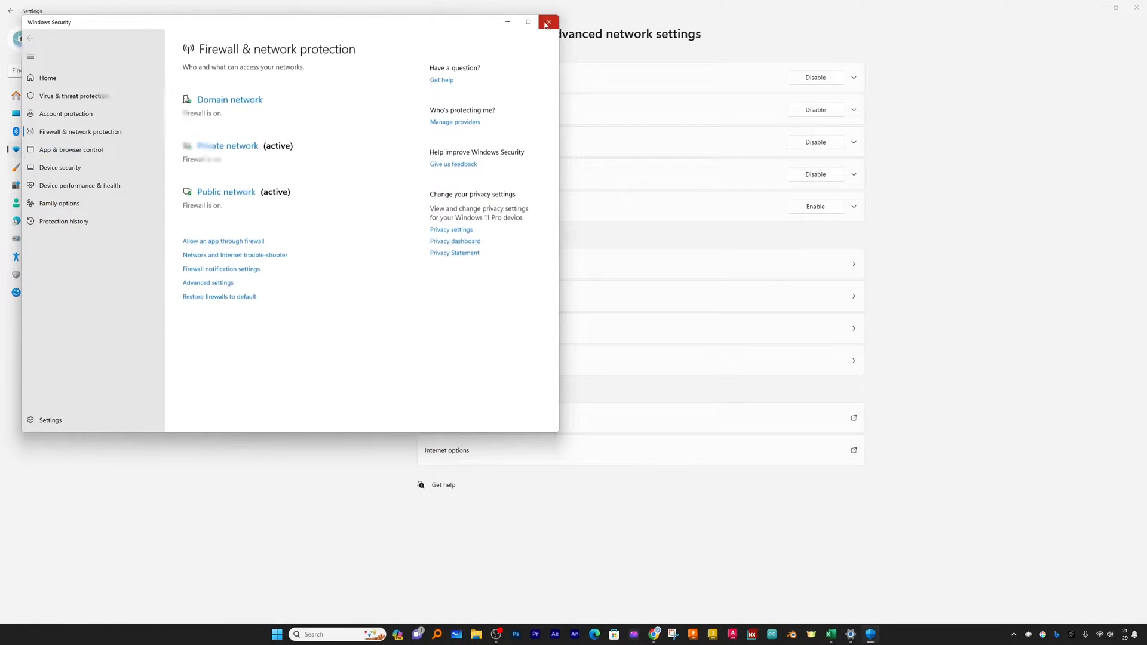
Close Windows Security, return to Advanced network settings, and open Control Panel via File Explorer's address bar.
{"action": "left_click", "coordinate": [548, 22]}
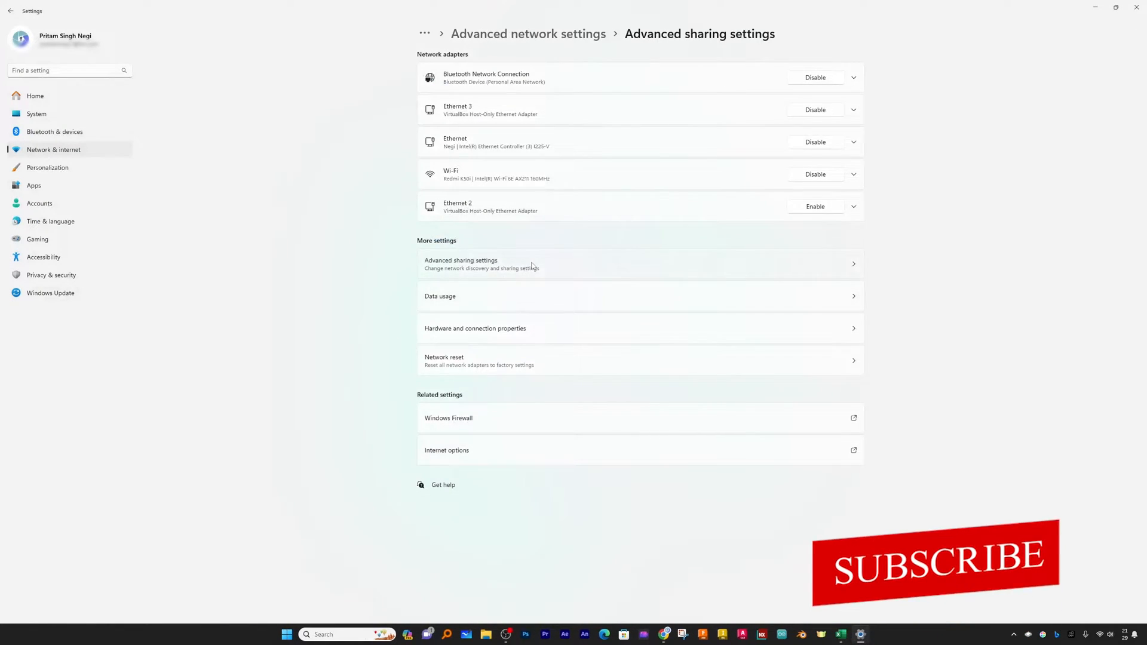
{"action": "left_click", "coordinate": [10, 11]}
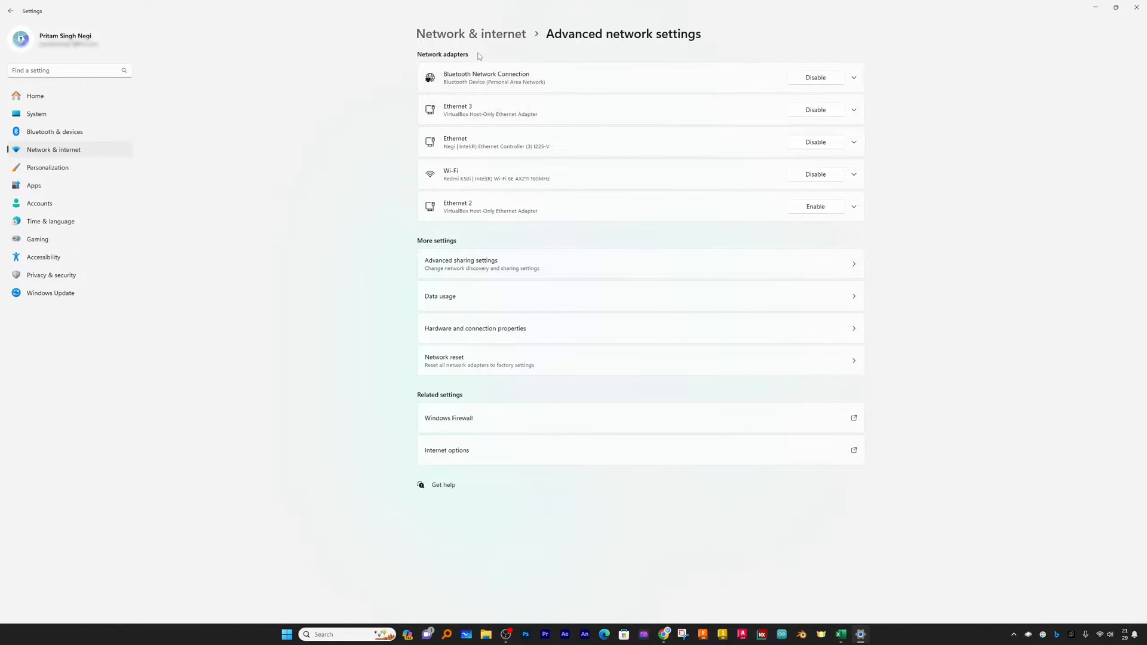
{"action": "mouse_move", "coordinate": [515, 232]}
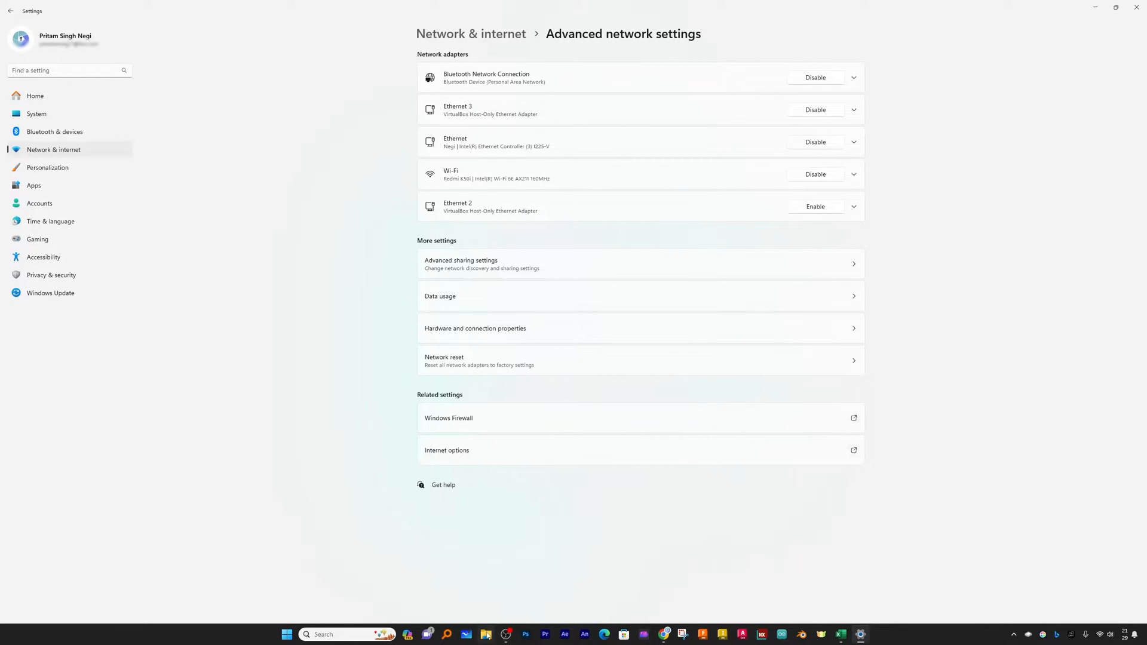
{"action": "left_click", "coordinate": [485, 635]}
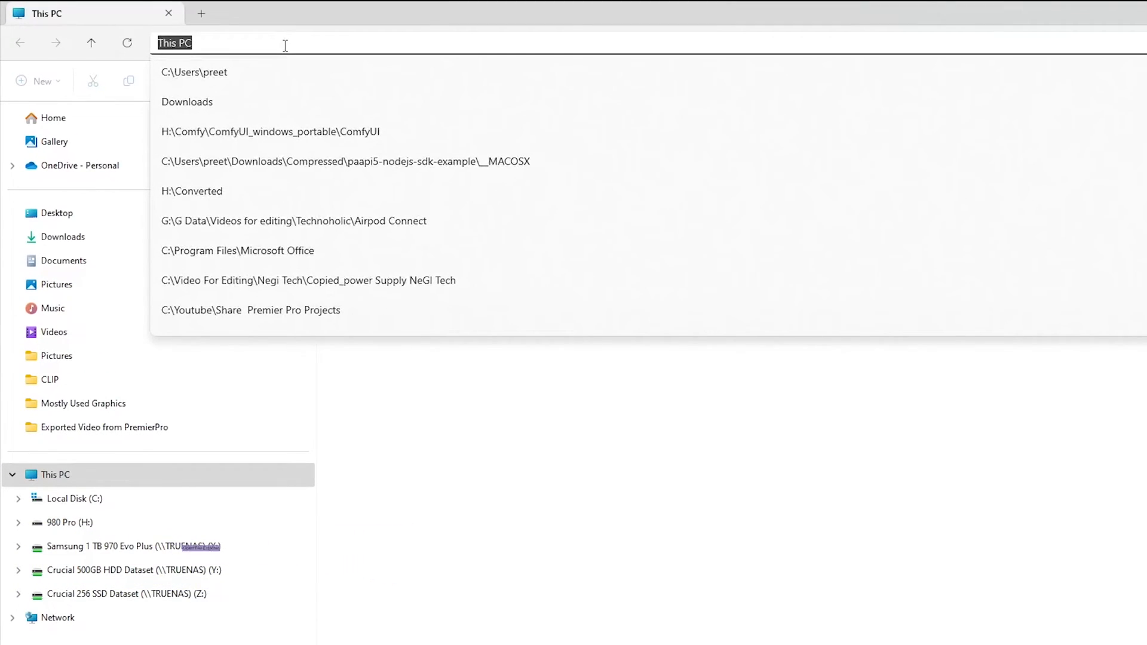
{"action": "type", "text": "control"}
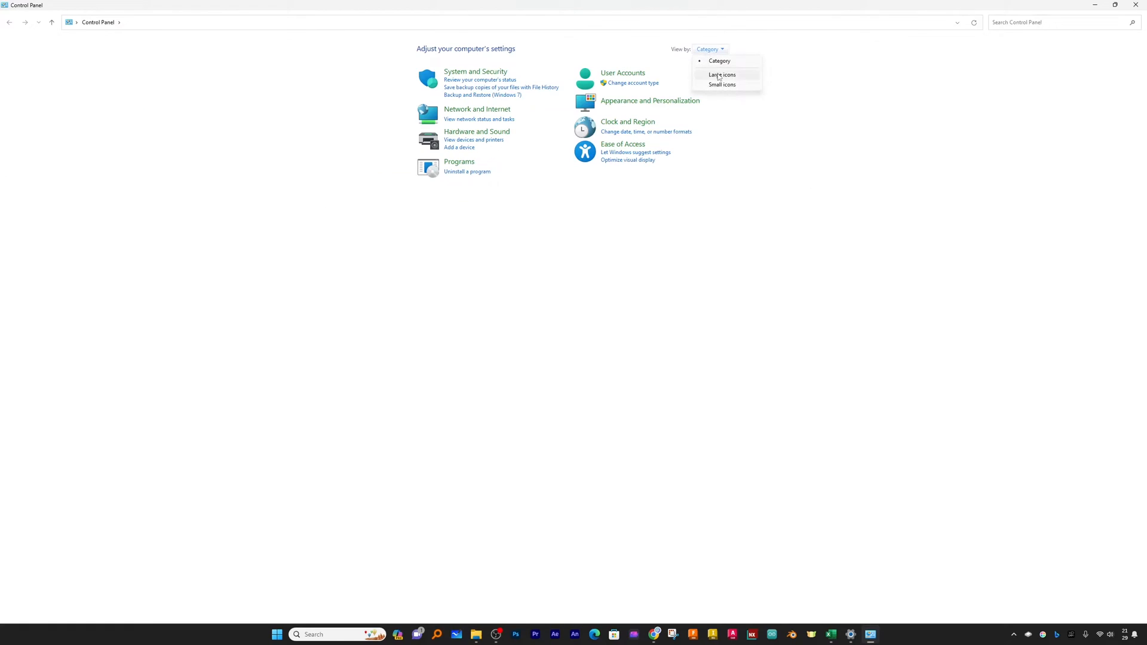
View Control Panel by large icons, open Network and Sharing Center, then bring up Start.
{"action": "left_click", "coordinate": [723, 75]}
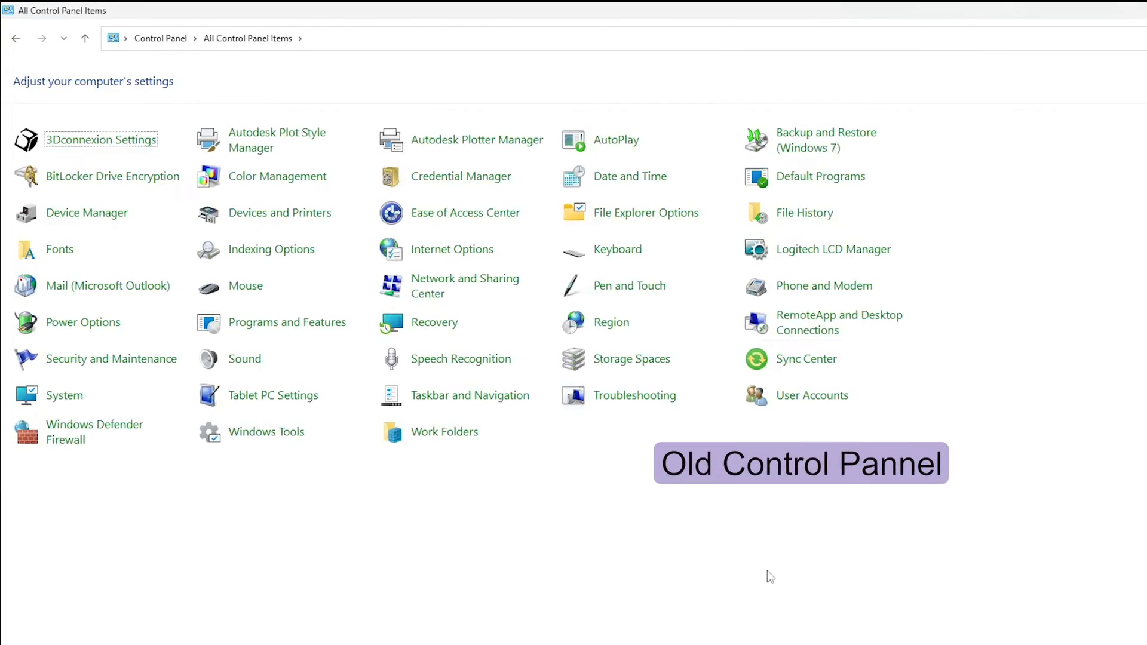
{"action": "left_click", "coordinate": [465, 286]}
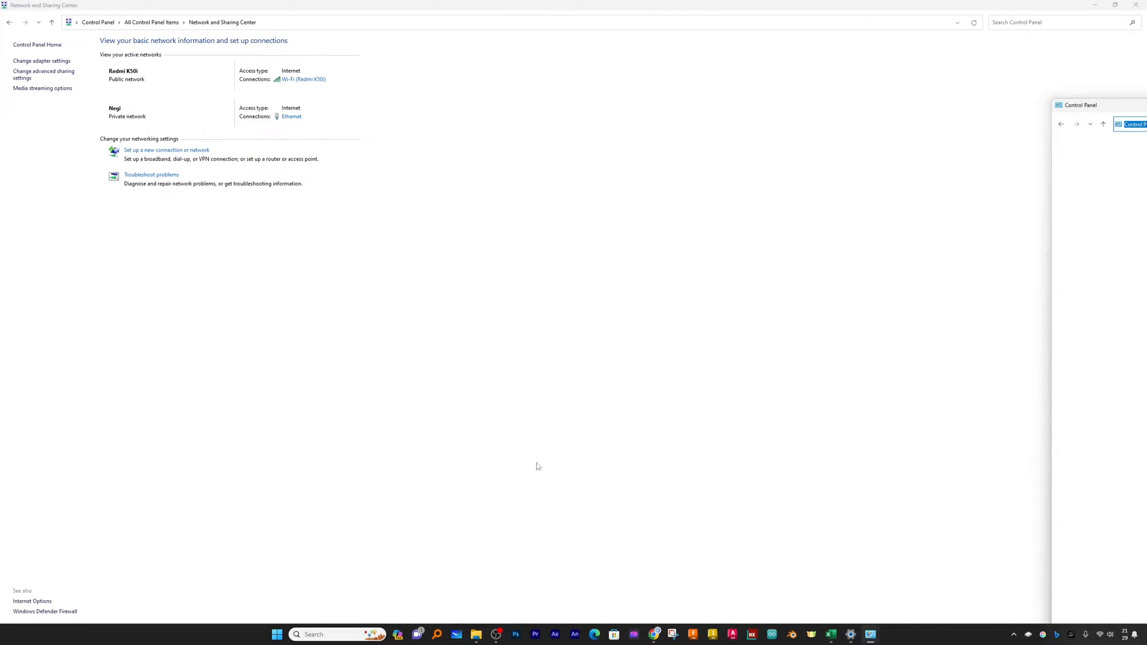
{"action": "left_click", "coordinate": [322, 634]}
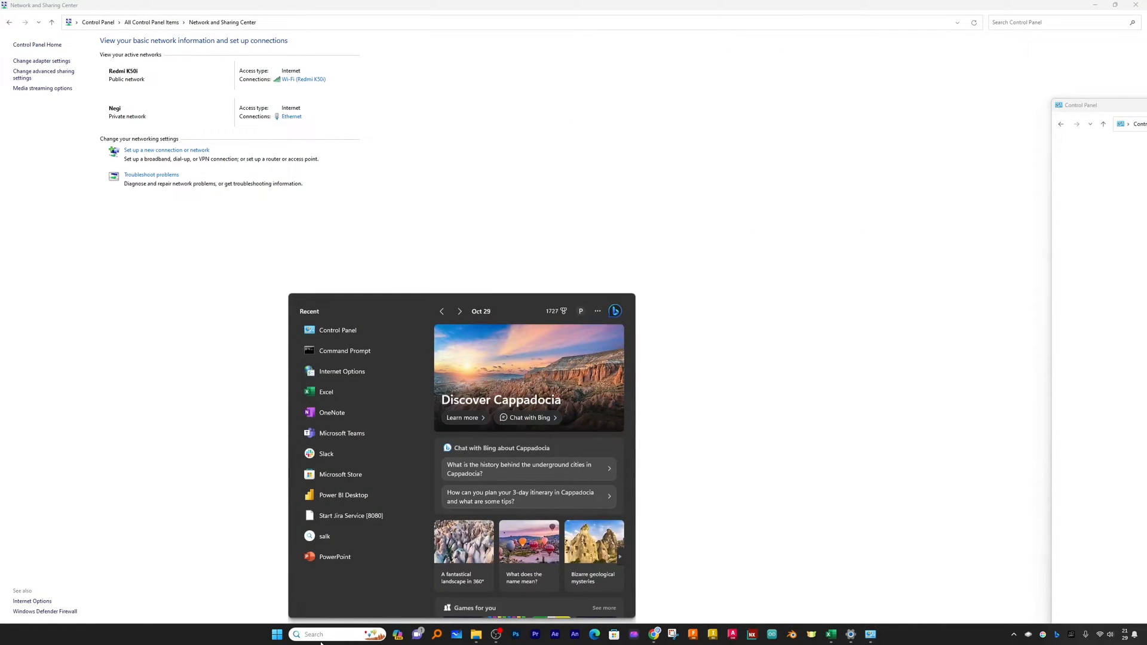